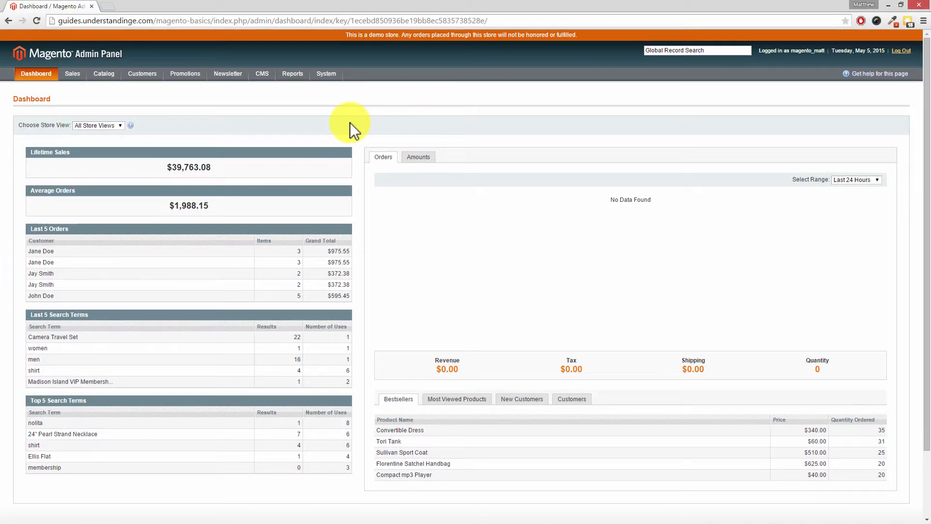
Navigate from the dashboard via the CMS menu to the Manage Pages list
left_click(262, 74)
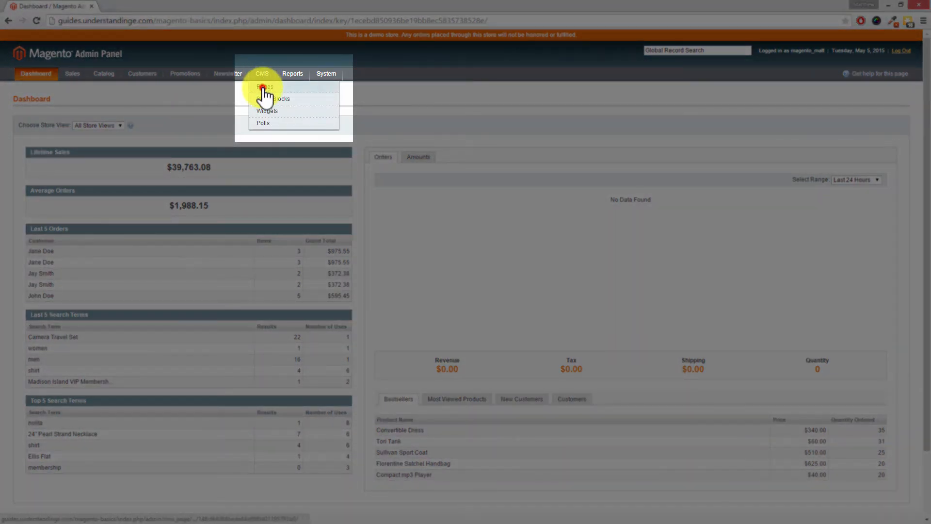
left_click(263, 86)
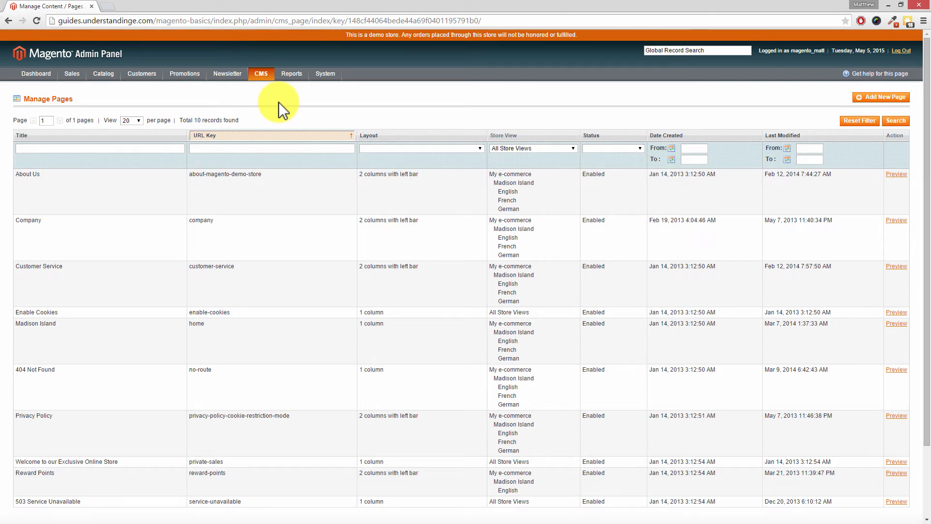
mouse_move(289, 112)
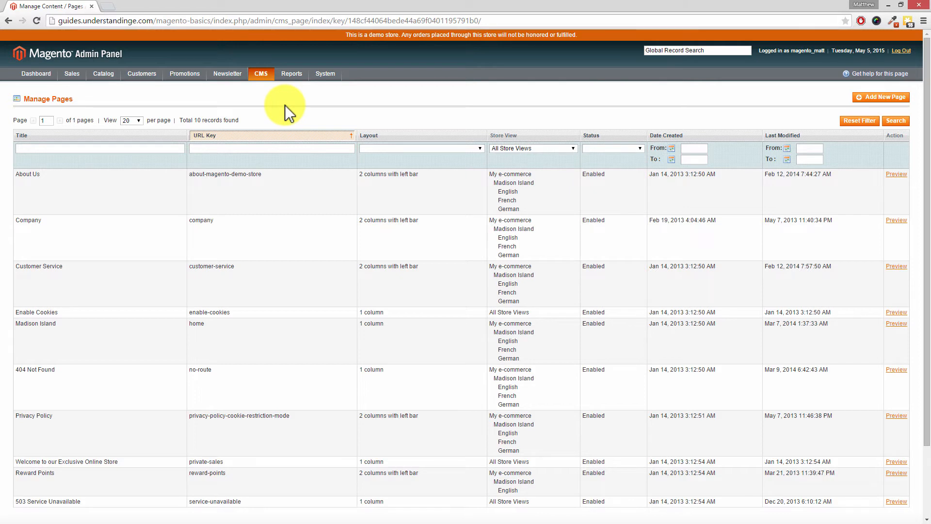
mouse_move(243, 229)
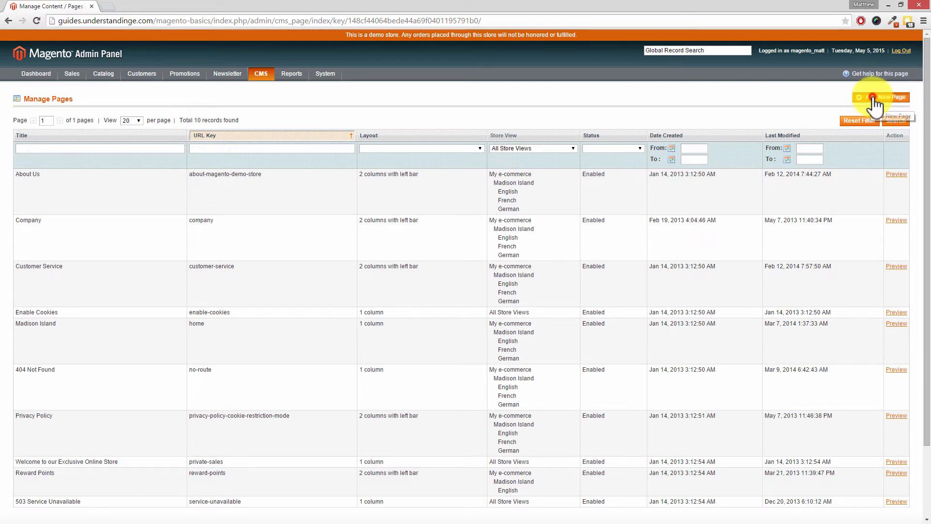
Start a new CMS page with title 'Test Page' and URL key 'test'
left_click(883, 97)
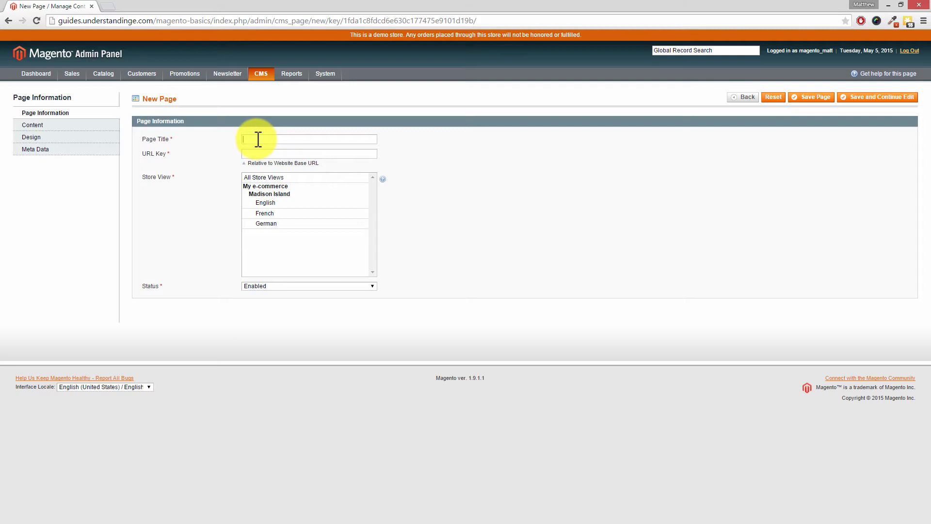
type("Test Page")
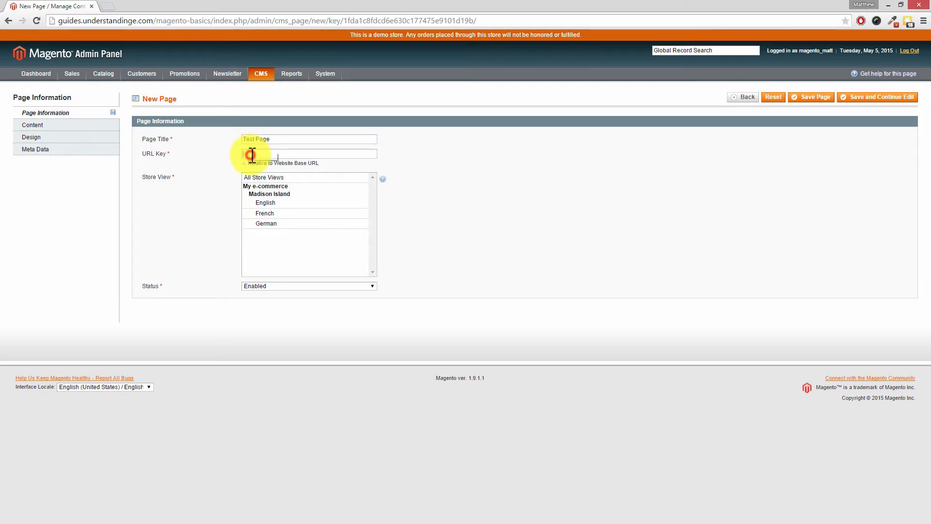
type("test")
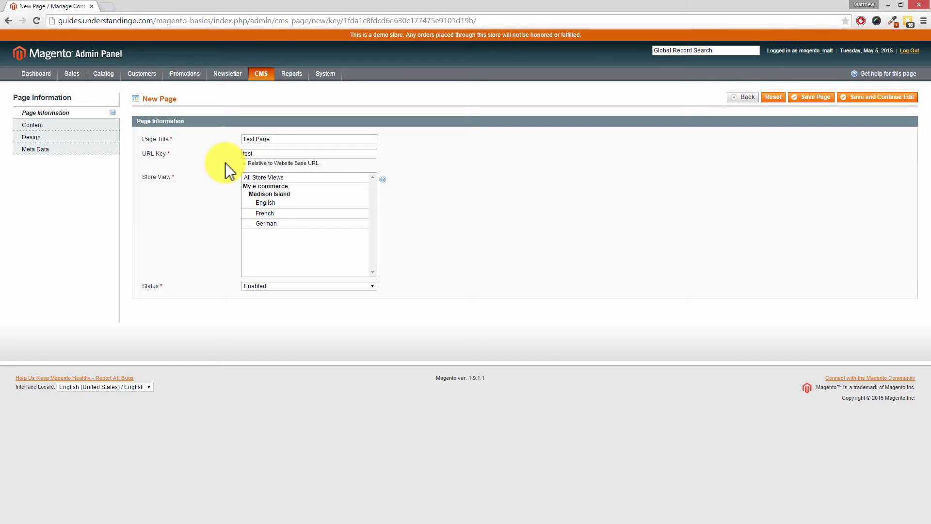
mouse_move(172, 166)
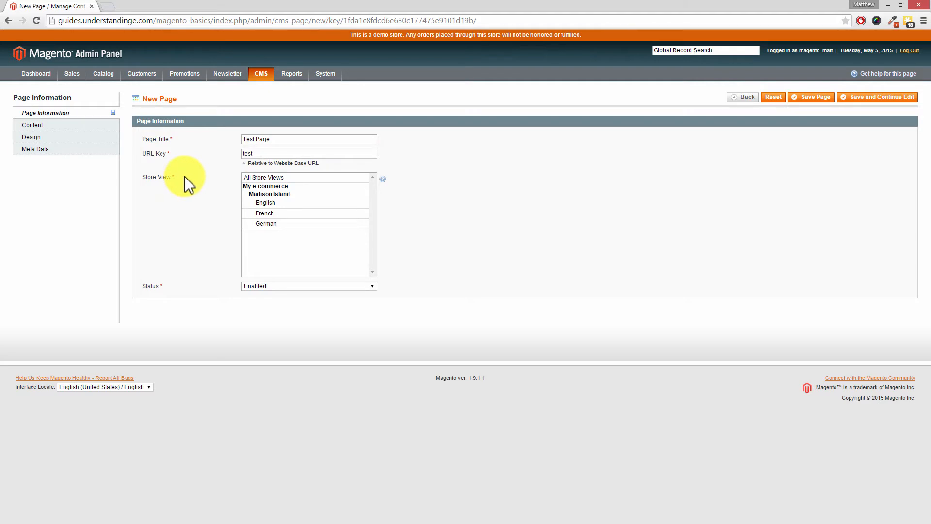
mouse_move(303, 184)
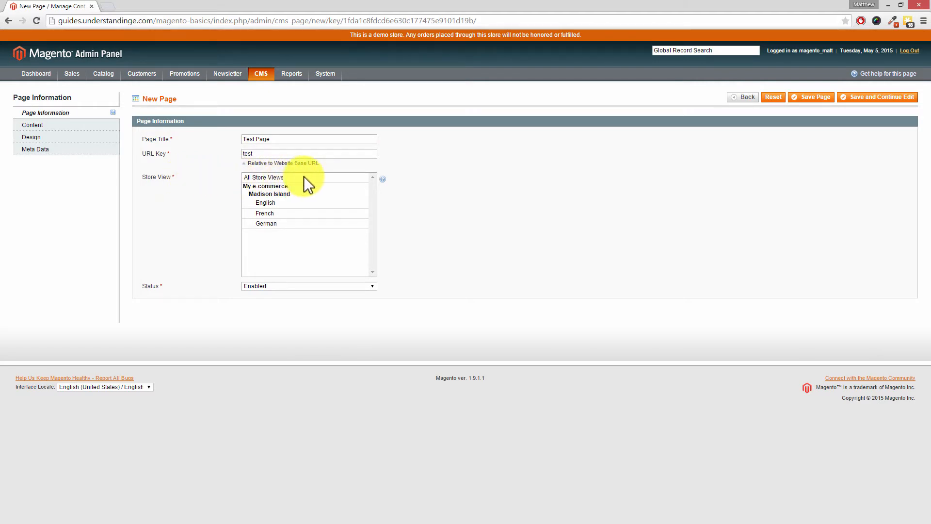
mouse_move(306, 187)
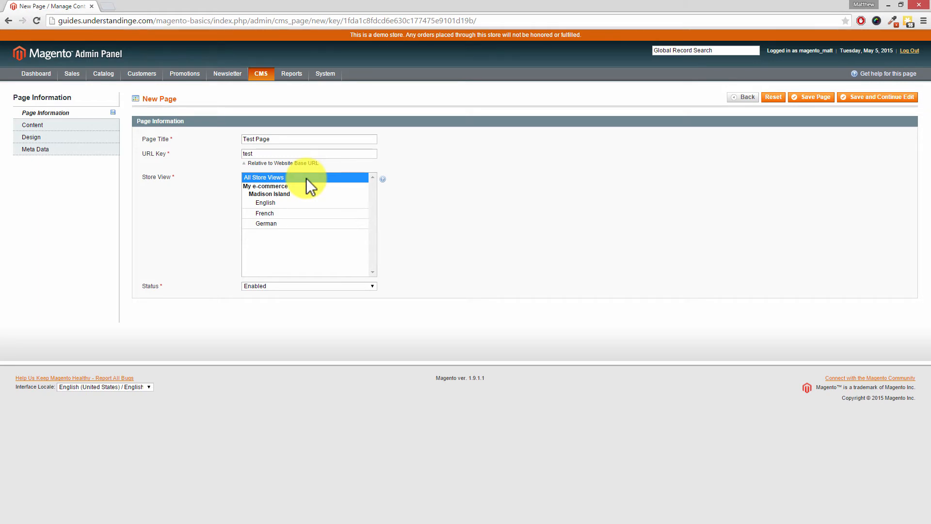
mouse_move(264, 287)
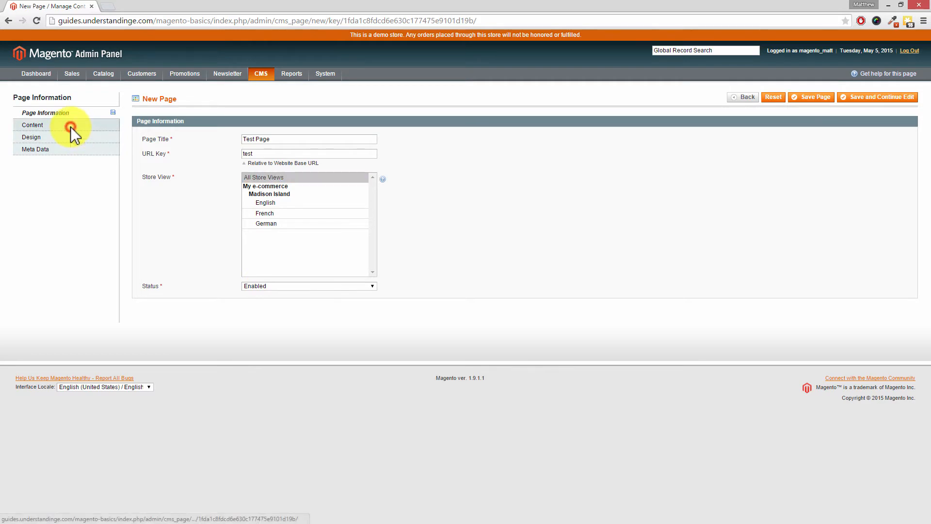
Show the WYSIWYG editor in the Content section and start the Insert/Edit Image dialog
left_click(32, 125)
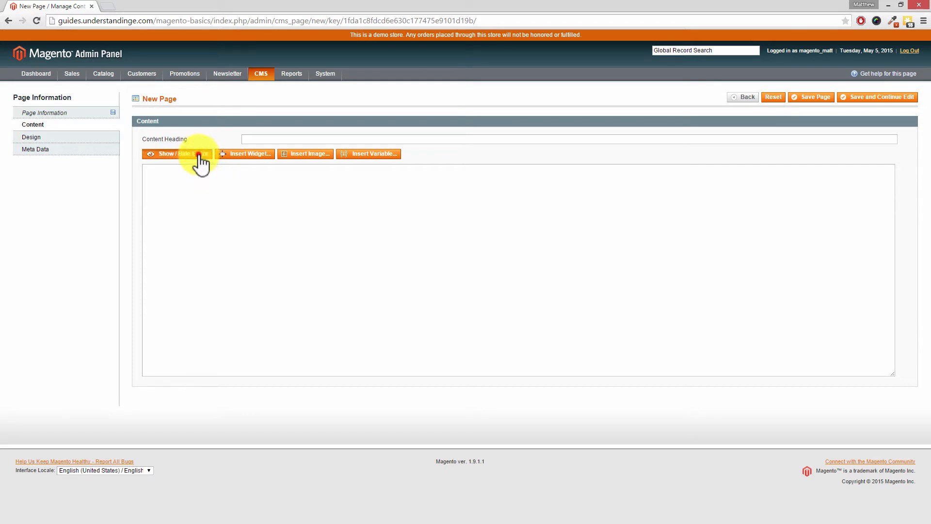
left_click(176, 153)
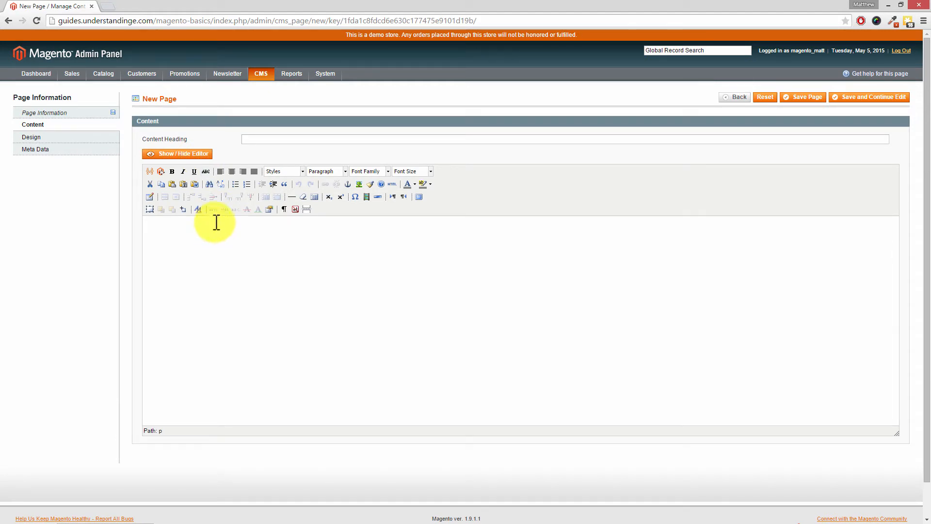
mouse_move(185, 176)
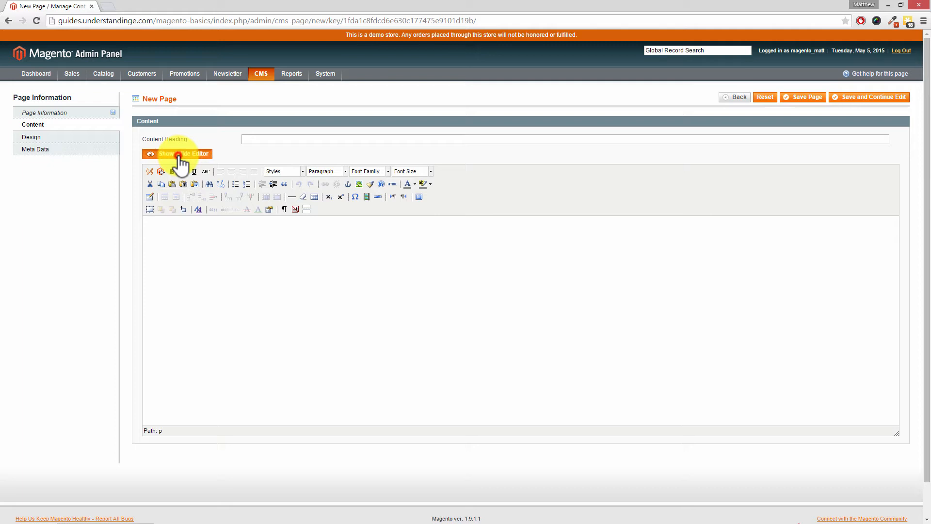
left_click(177, 153)
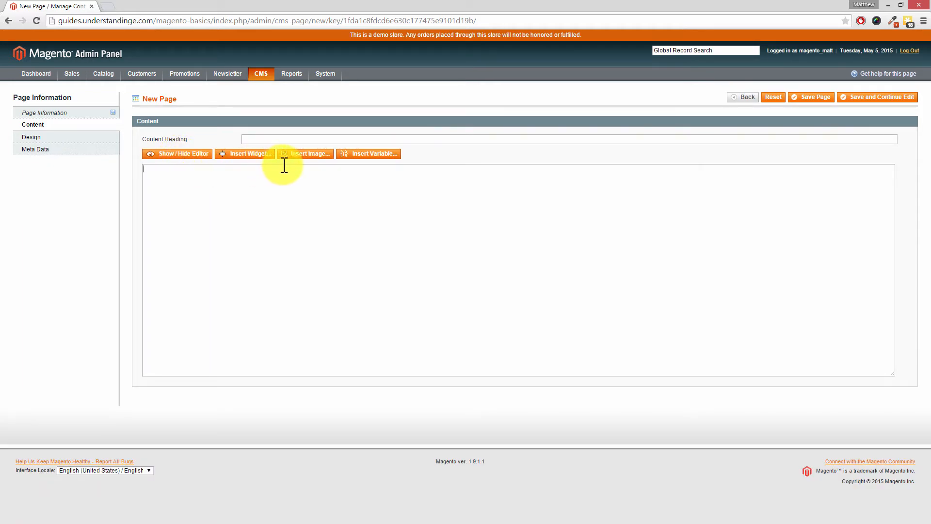
mouse_move(313, 160)
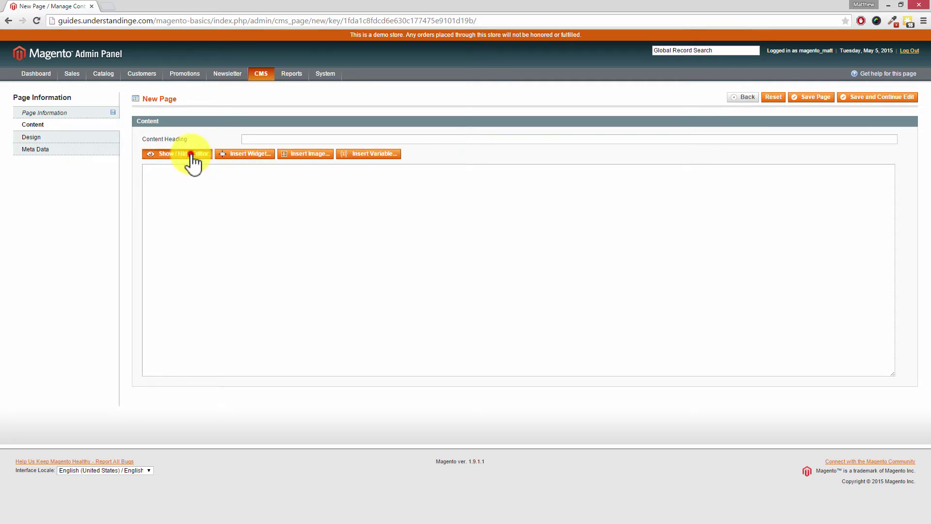
left_click(177, 154)
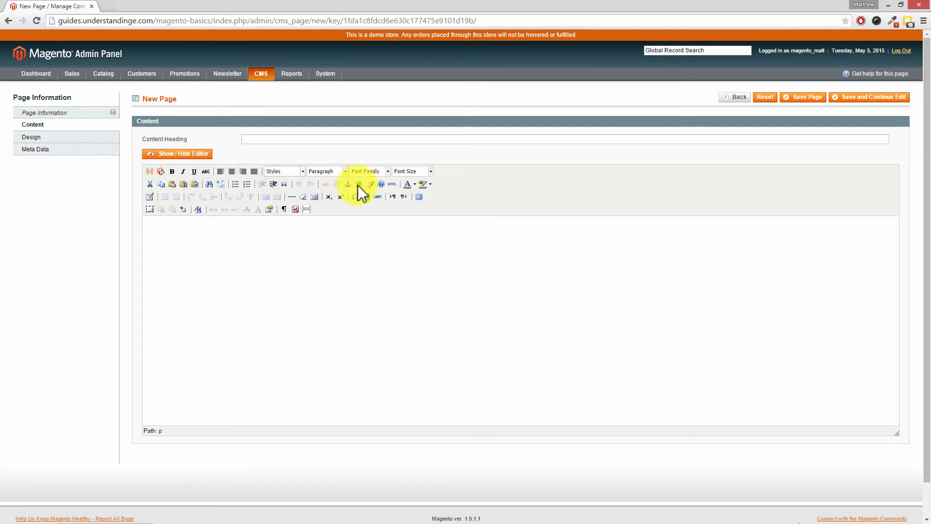
left_click(359, 184)
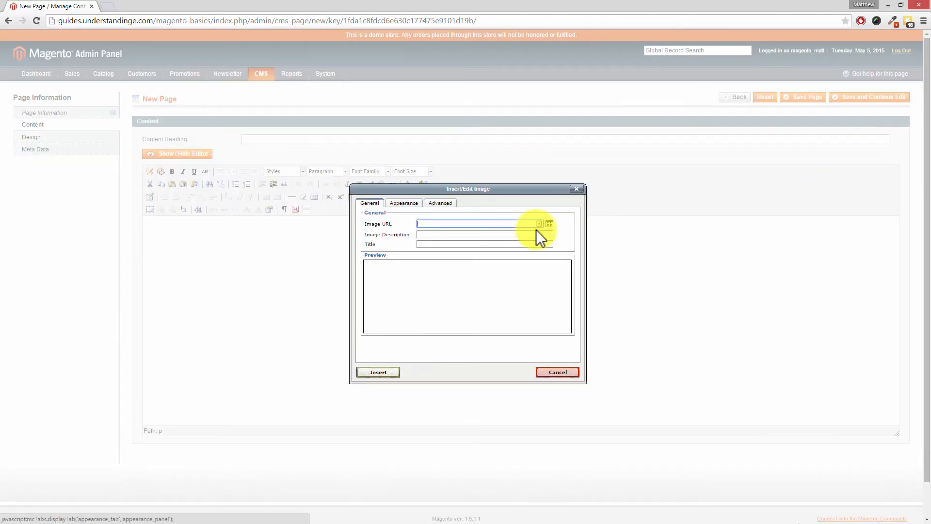
Browse the storage root media, dismiss the image dialog, and hide the rich-text editor
left_click(539, 223)
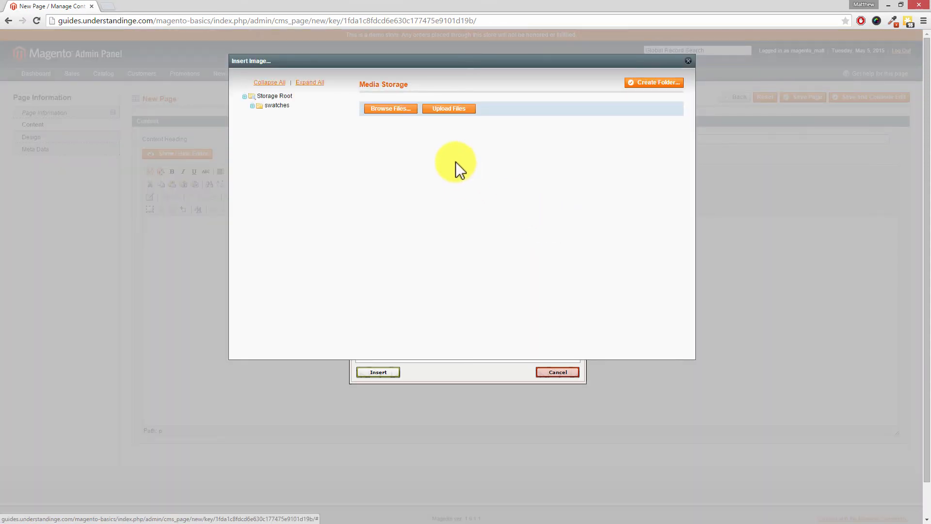
left_click(274, 95)
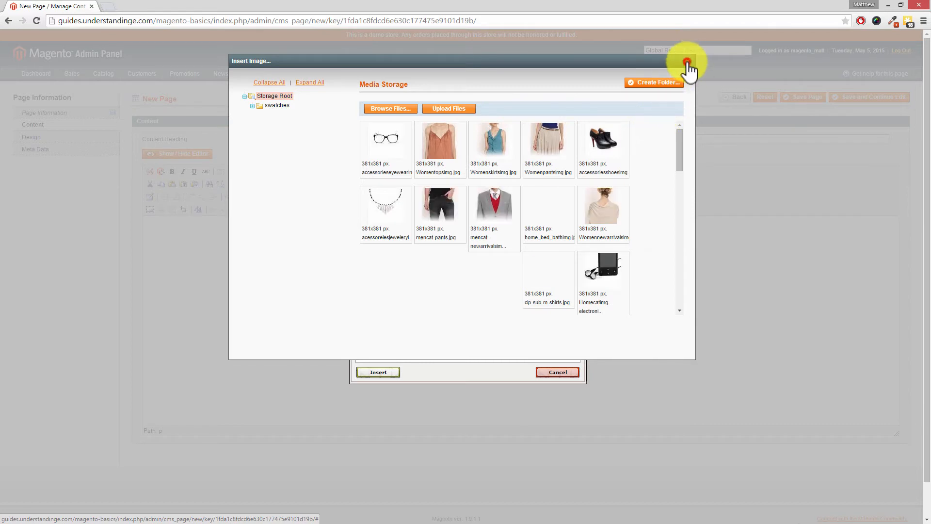
left_click(686, 60)
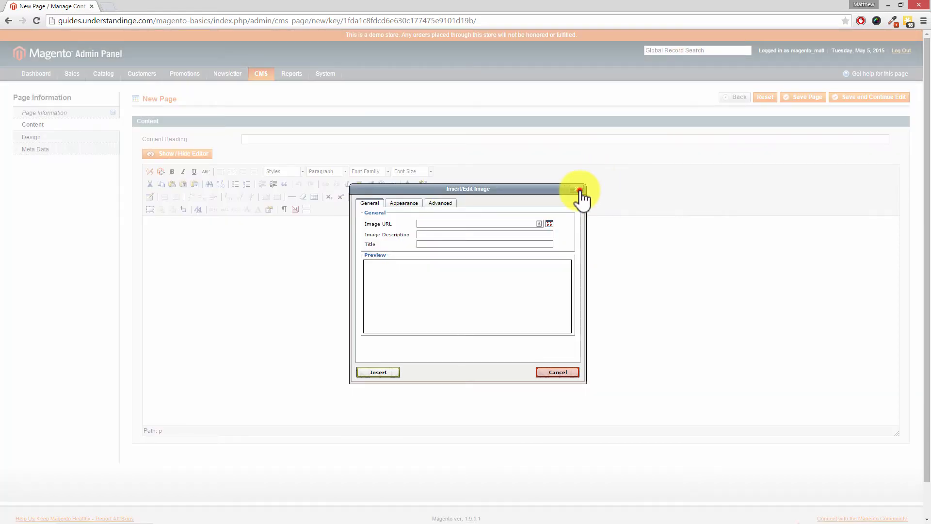
left_click(578, 190)
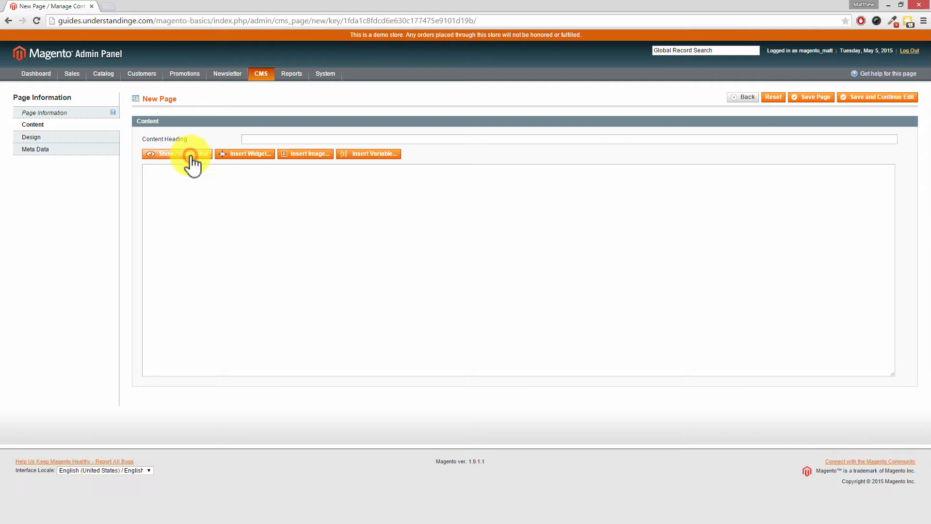
mouse_move(324, 167)
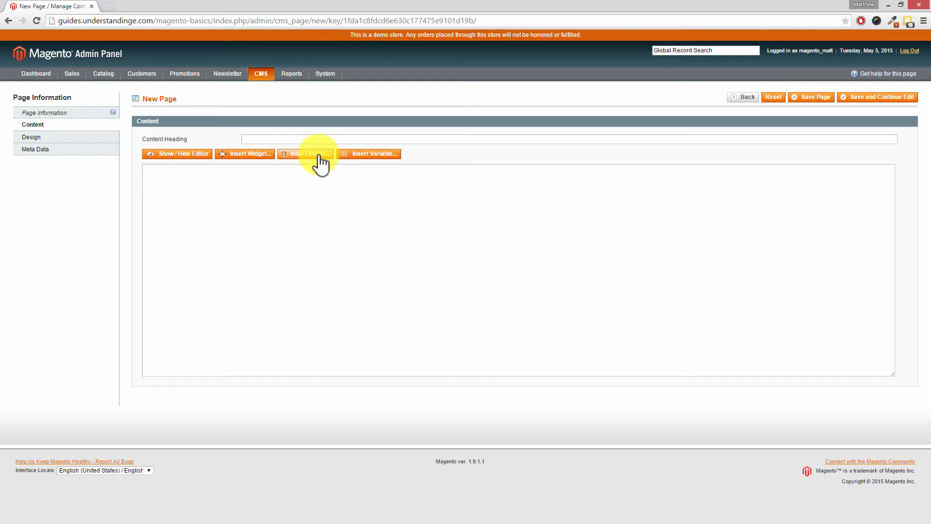
Bring up the Insert File media browser listing the Storage Root product images
left_click(306, 153)
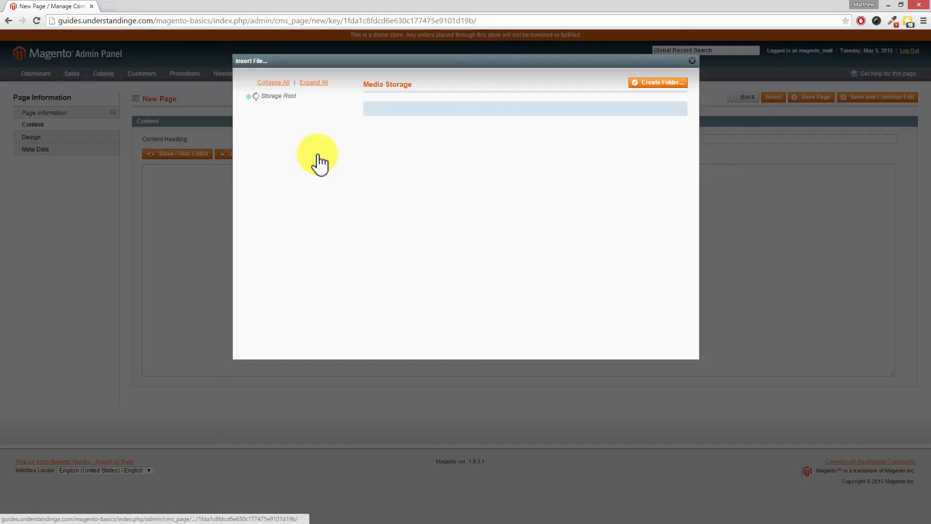
left_click(248, 95)
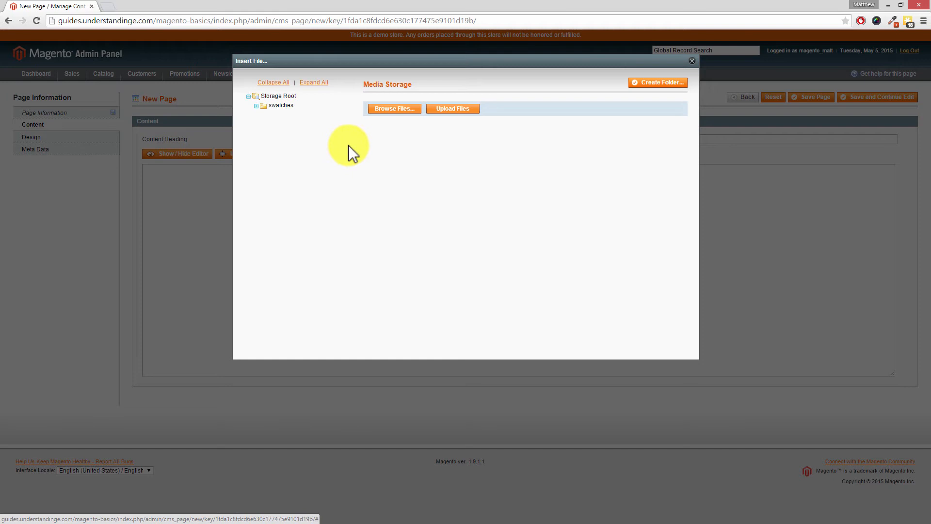
left_click(276, 95)
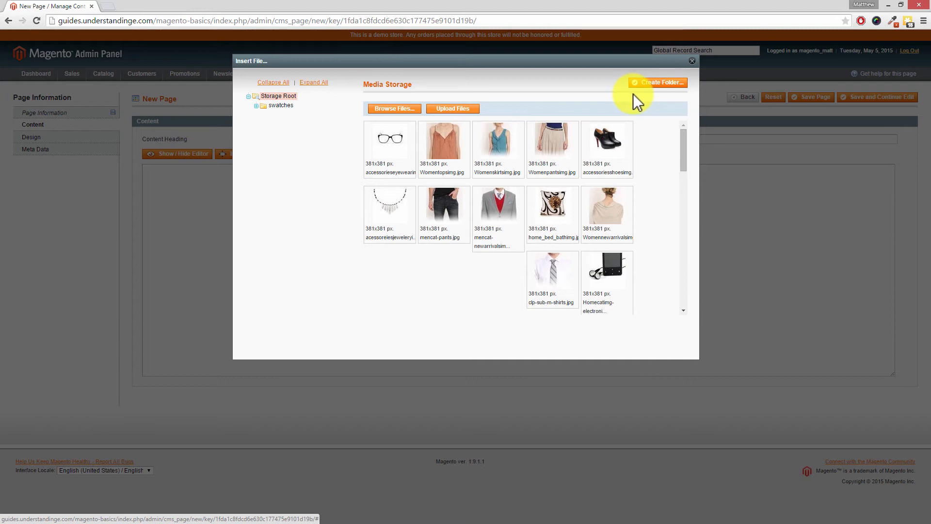
mouse_move(636, 100)
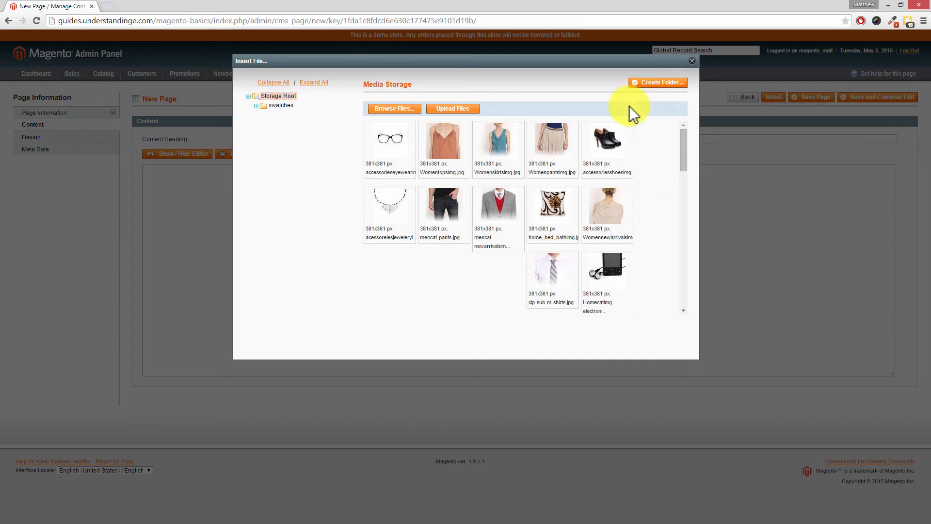
mouse_move(516, 146)
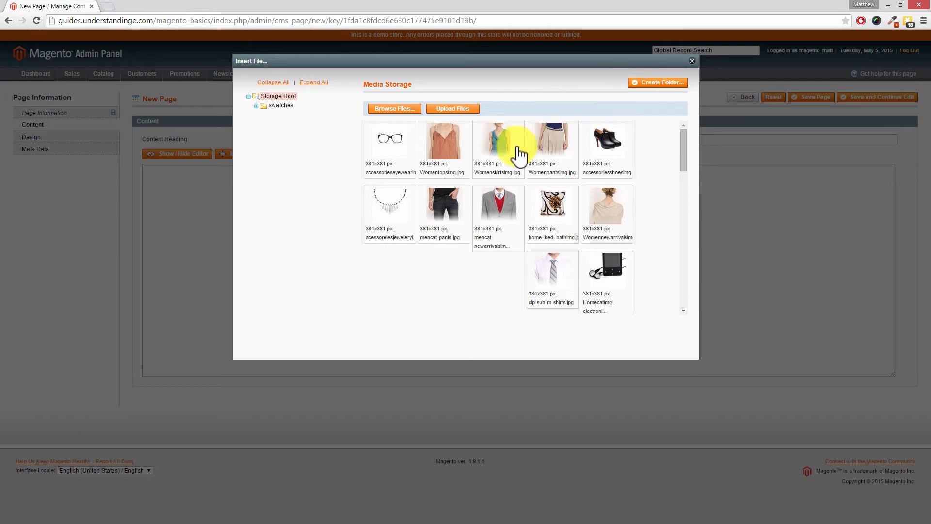
mouse_move(609, 117)
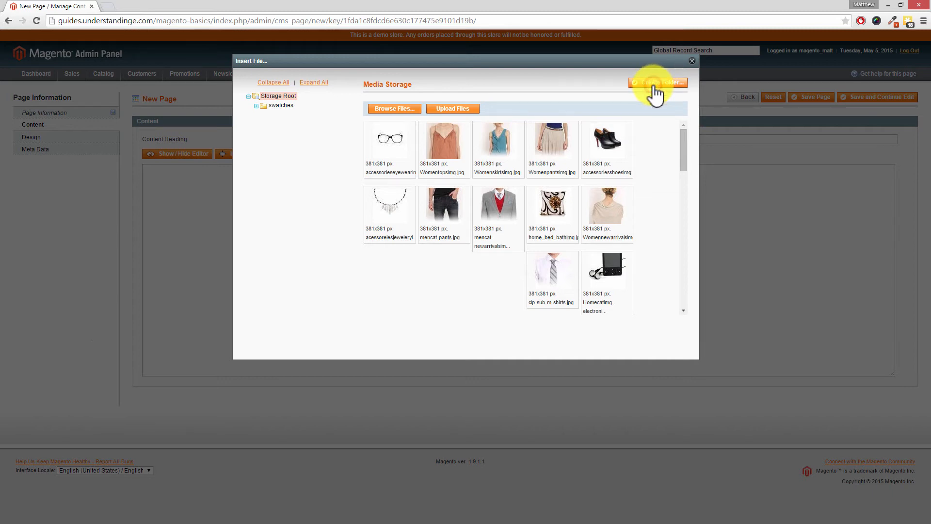
Create a 'Banners' folder under Storage Root, enter it, and begin choosing files to upload
left_click(658, 83)
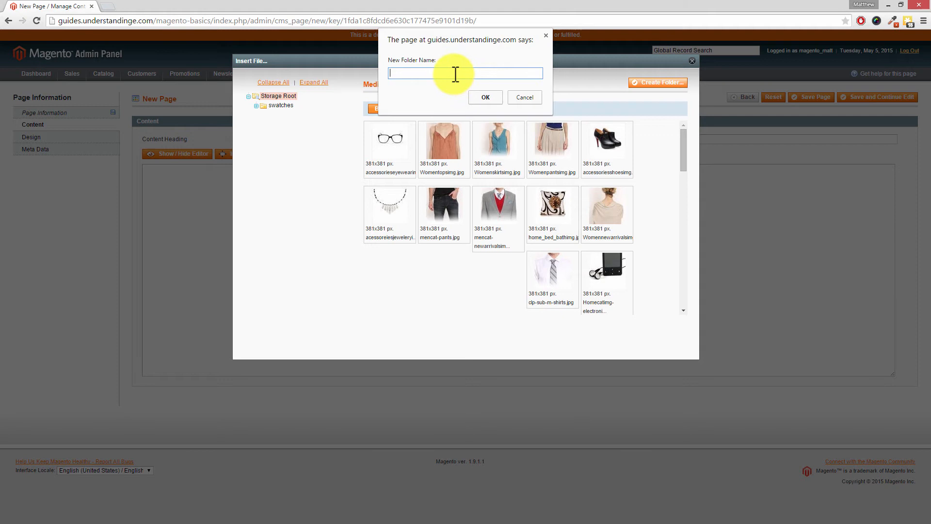
type("Ban")
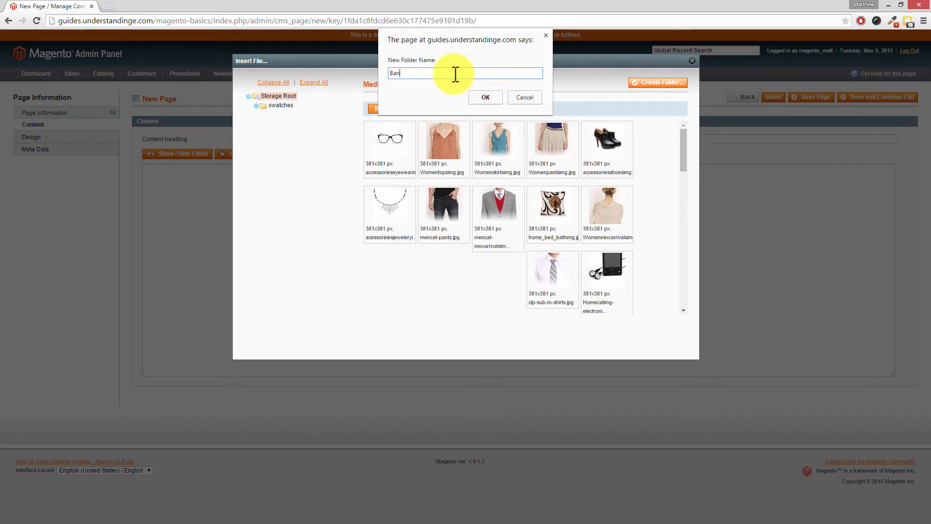
left_click(485, 96)
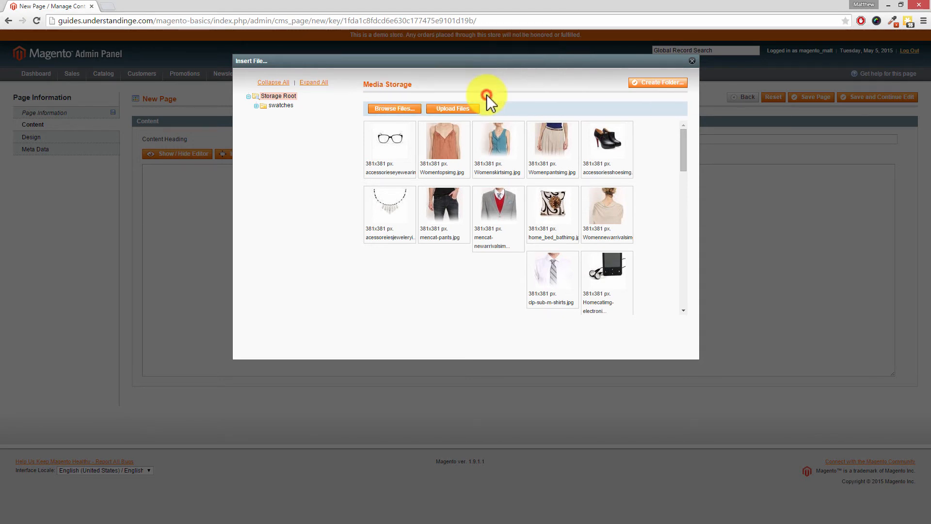
left_click(279, 114)
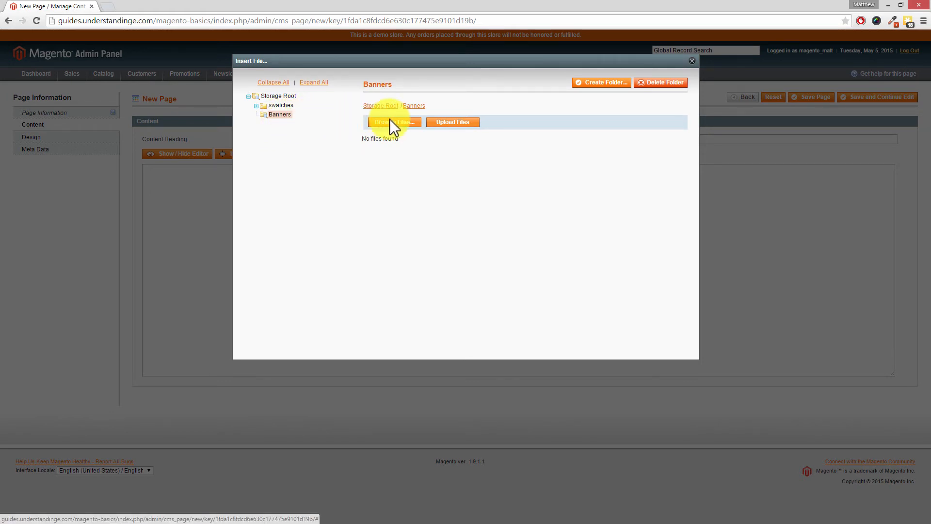
mouse_move(585, 97)
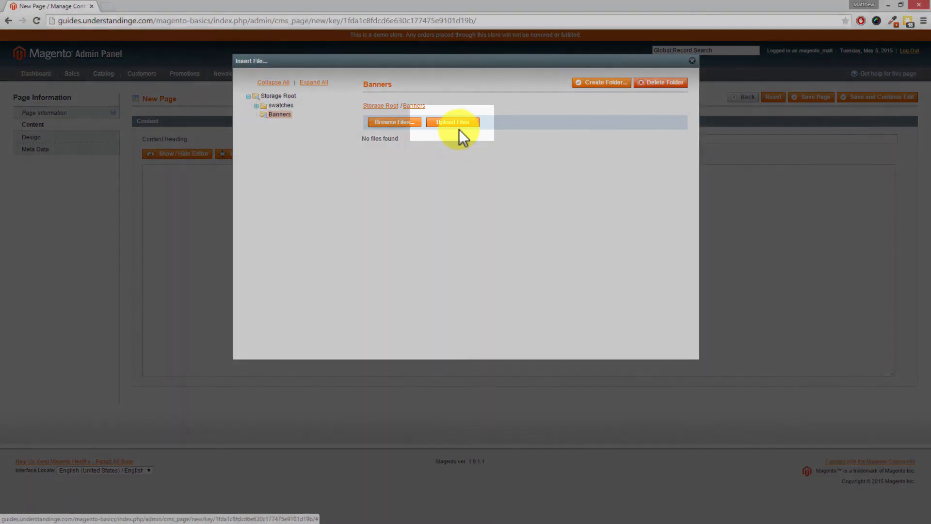
left_click(452, 122)
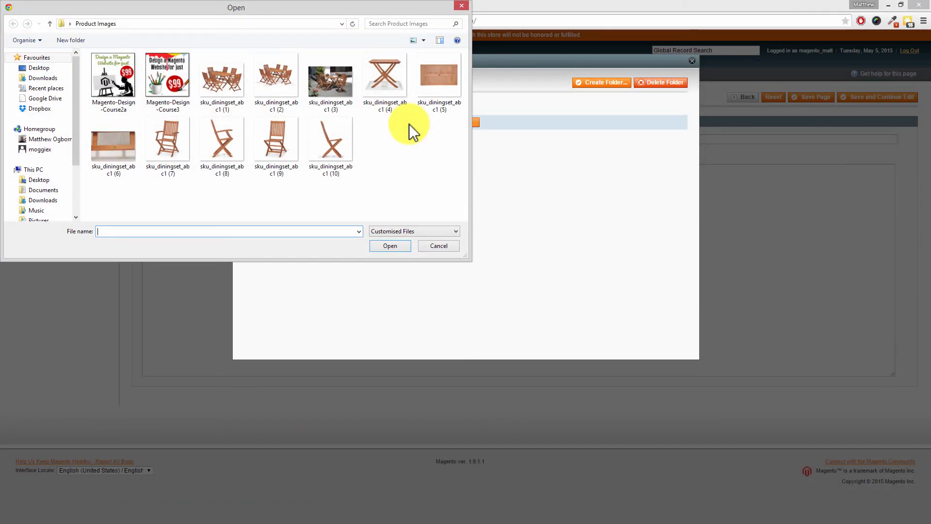
mouse_move(415, 128)
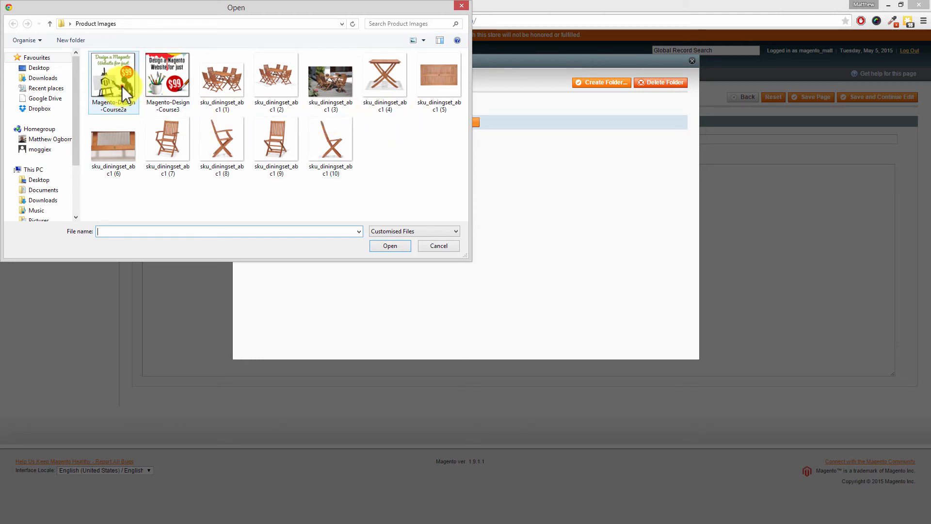
Select Magento-Design-Course2a and Course3 banner images and confirm them for upload
left_click(166, 82)
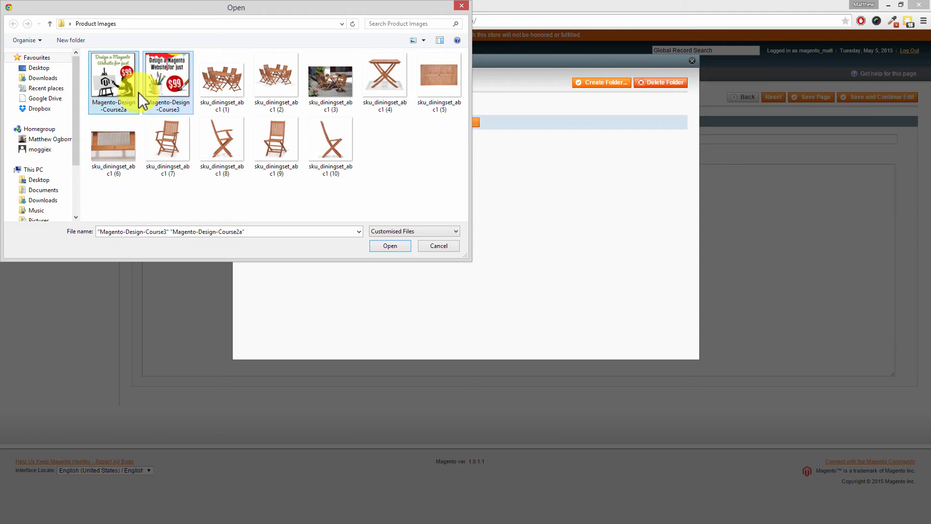
mouse_move(184, 92)
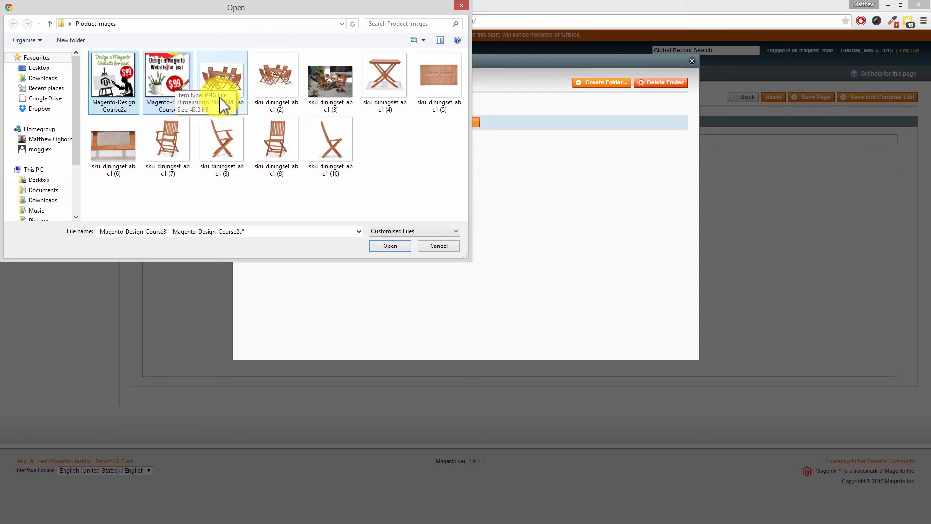
mouse_move(401, 154)
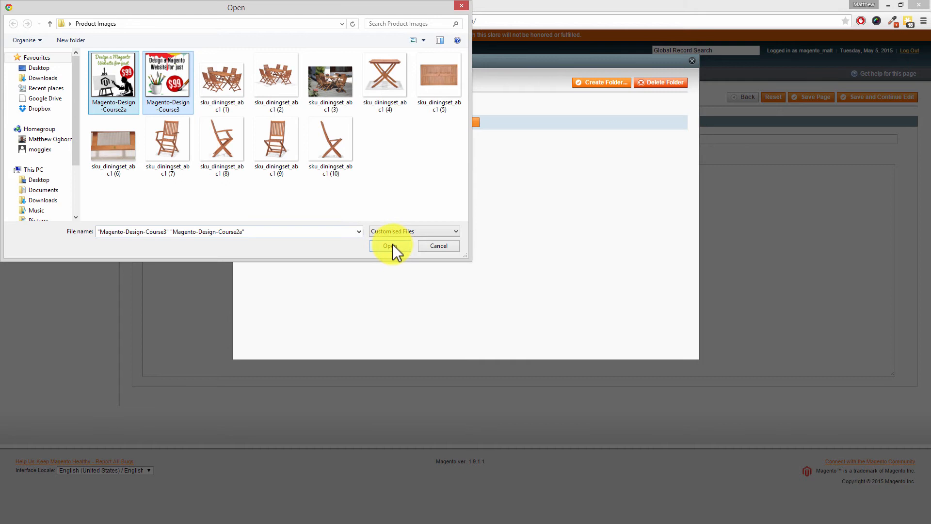
left_click(389, 245)
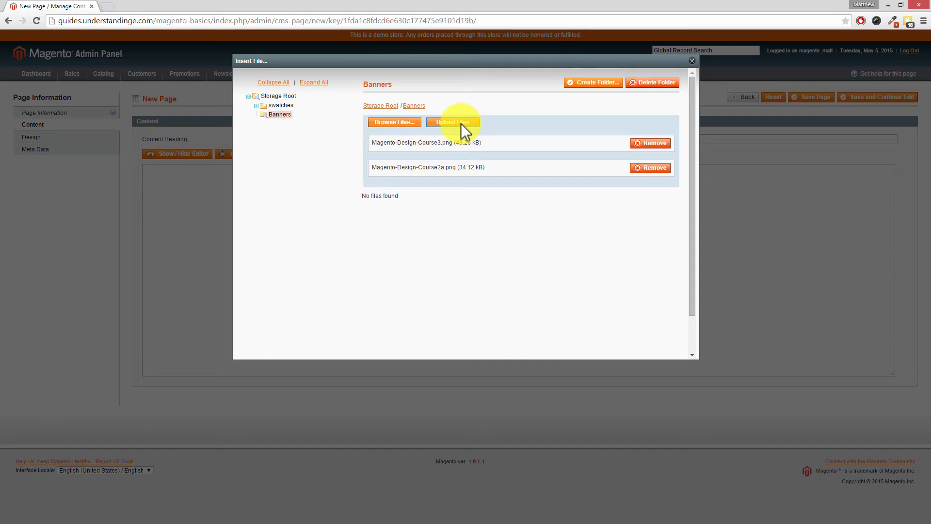
Upload the queued banners and insert Magento-Design-Course2a.png into the page content
left_click(452, 123)
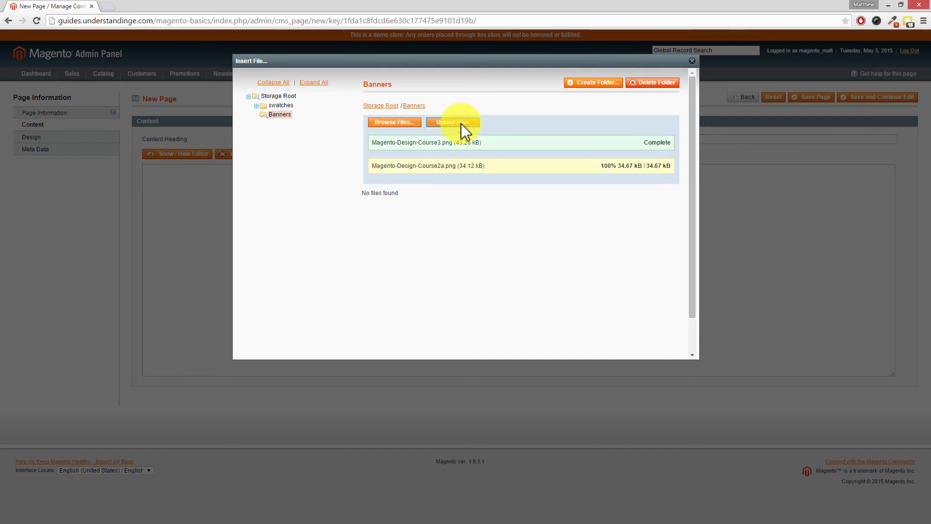
left_click(452, 123)
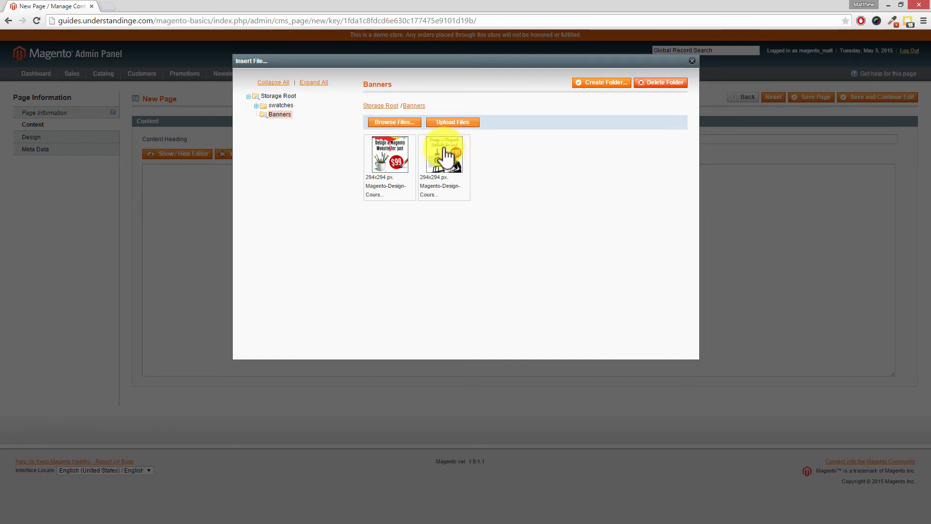
left_click(444, 155)
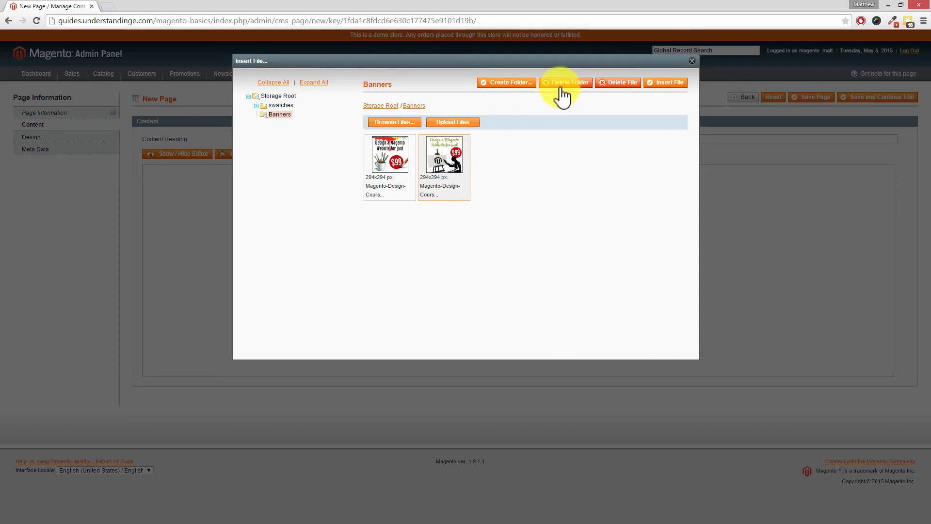
mouse_move(617, 83)
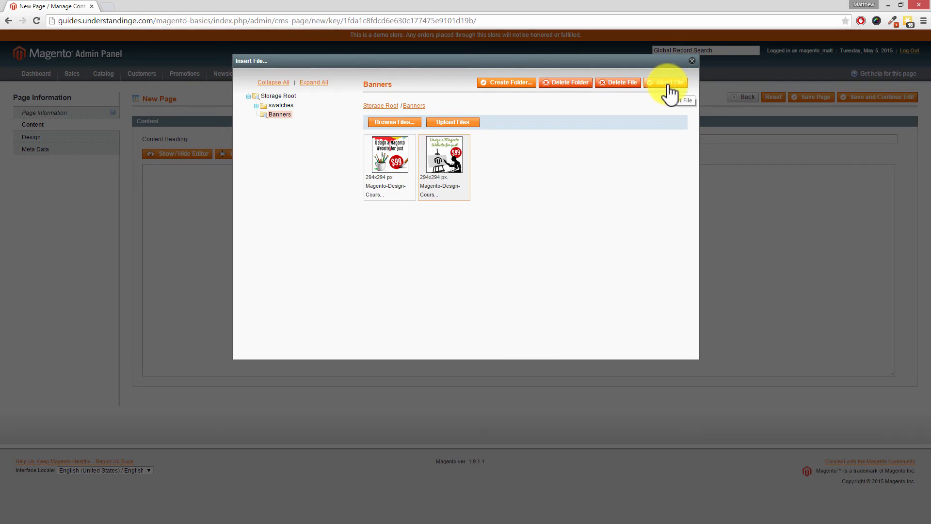
left_click(671, 83)
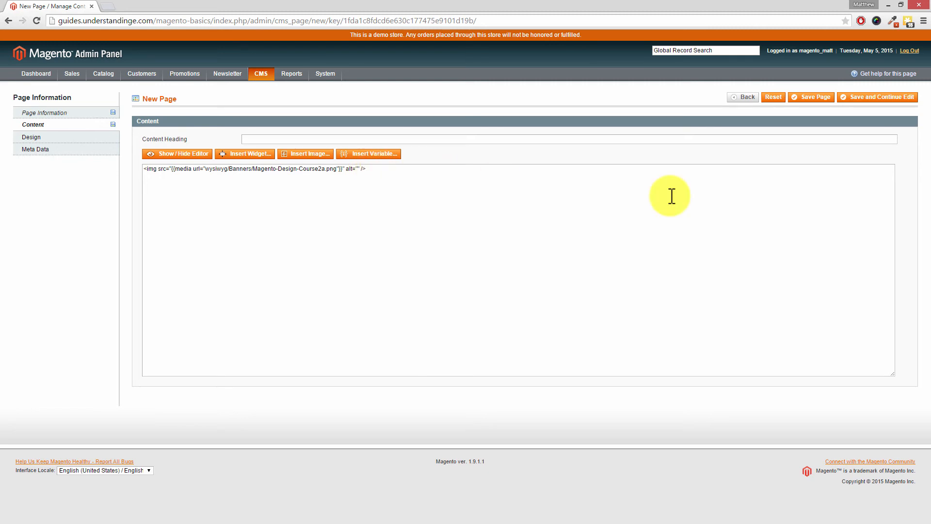
mouse_move(816, 102)
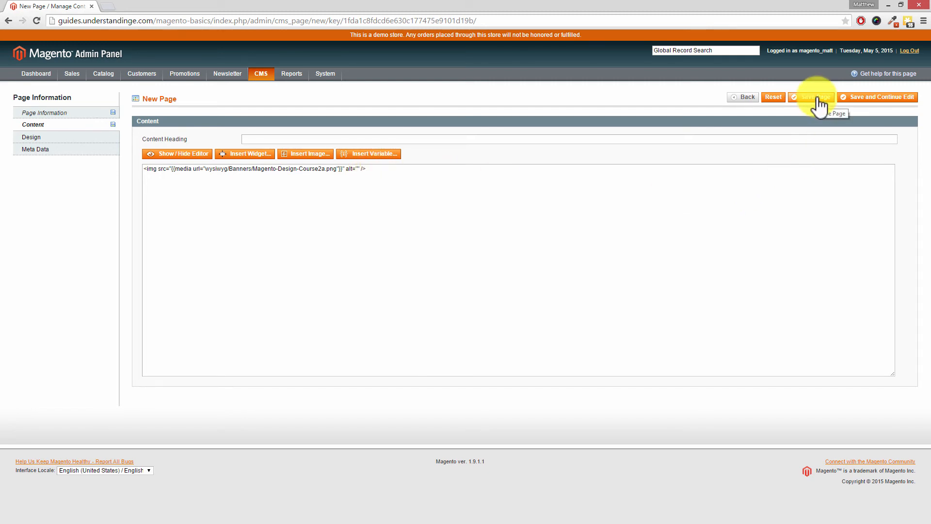
Save the new Test Page with the banner img tag in its content
left_click(816, 97)
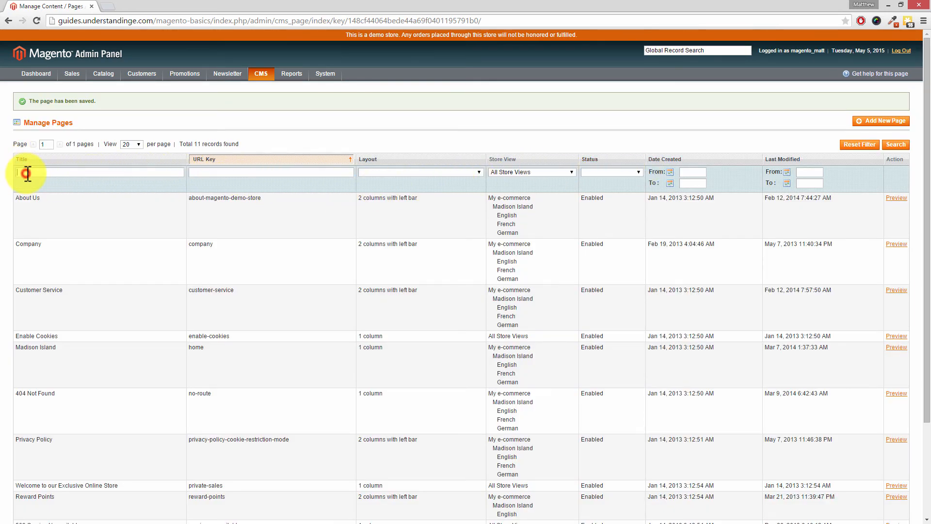
Filter Manage Pages by title 'test' and preview Test Page's $99 banner on the storefront
type("test")
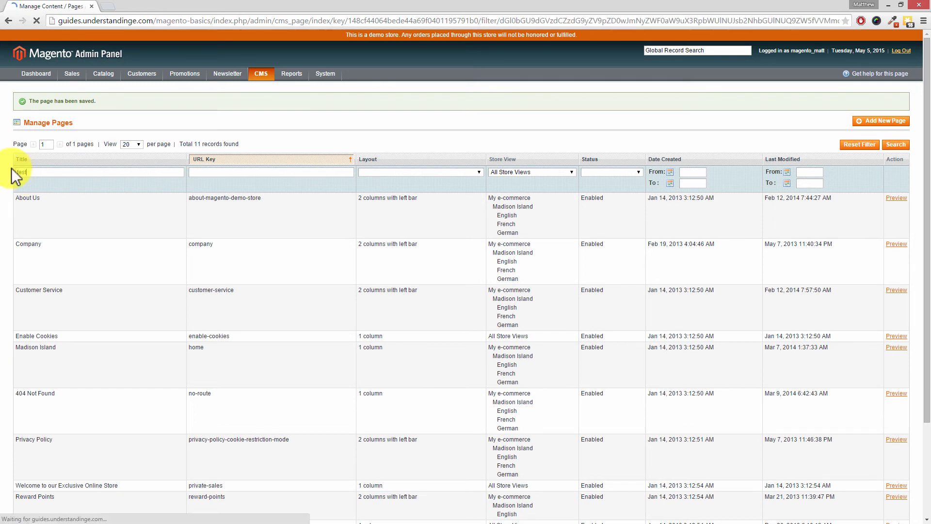
left_click(896, 143)
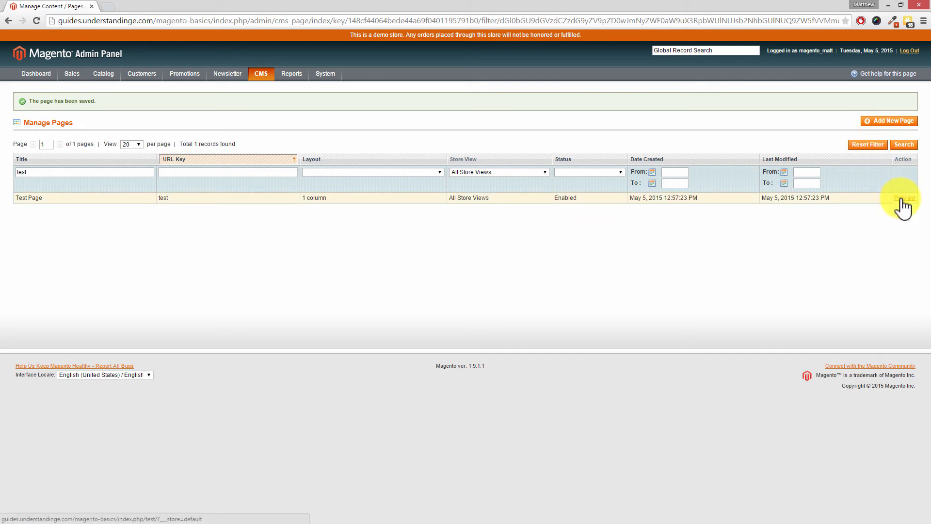
mouse_move(904, 198)
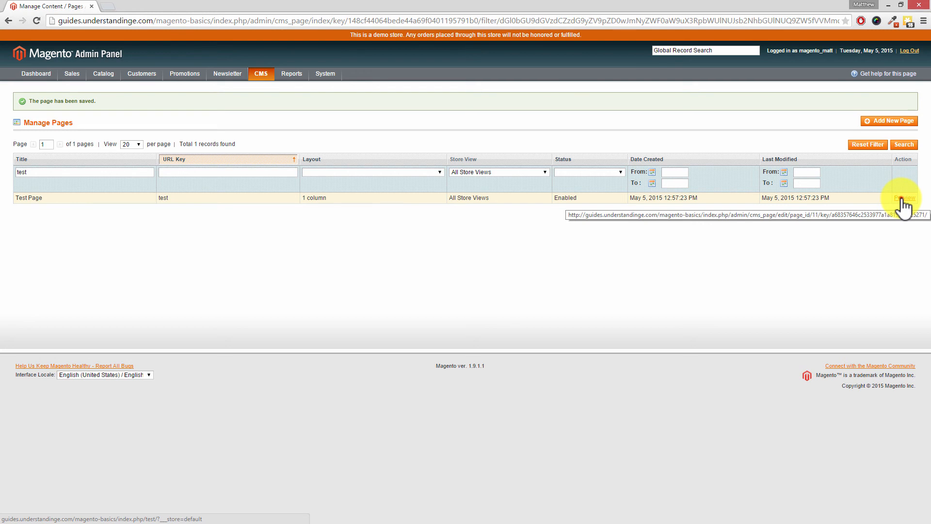
left_click(904, 197)
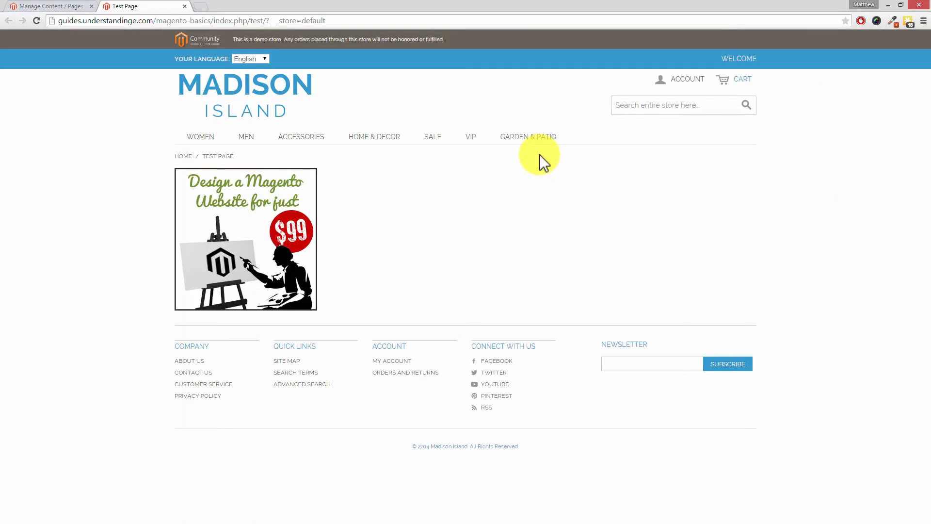
mouse_move(276, 218)
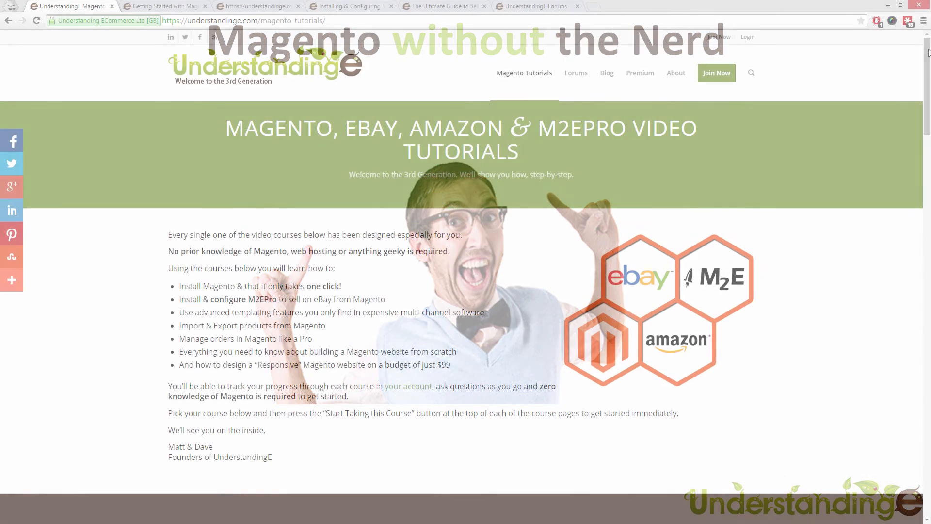
Browse the Magento Tutorials listing, then the Getting Started with Magento and responsive design course pages
scroll("down", 3)
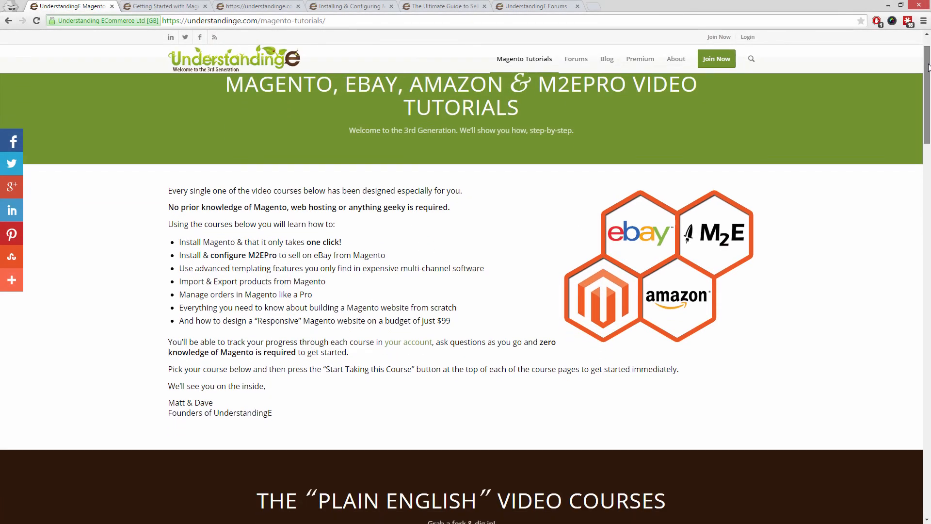
scroll("down", 3)
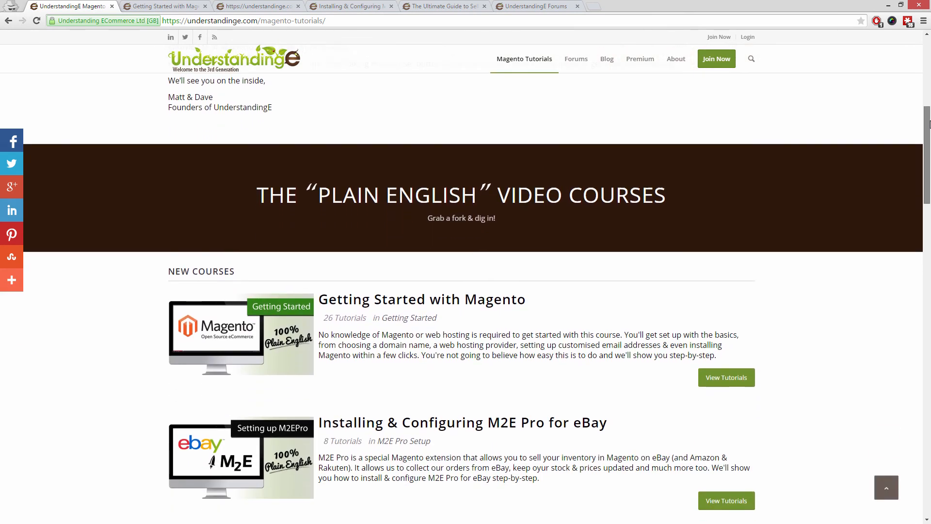
scroll("down", 3)
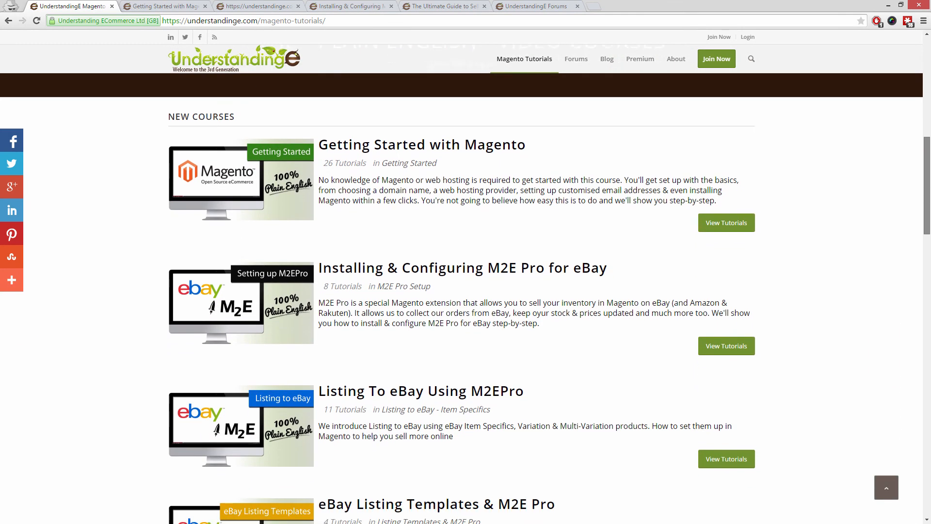
scroll("down", 3)
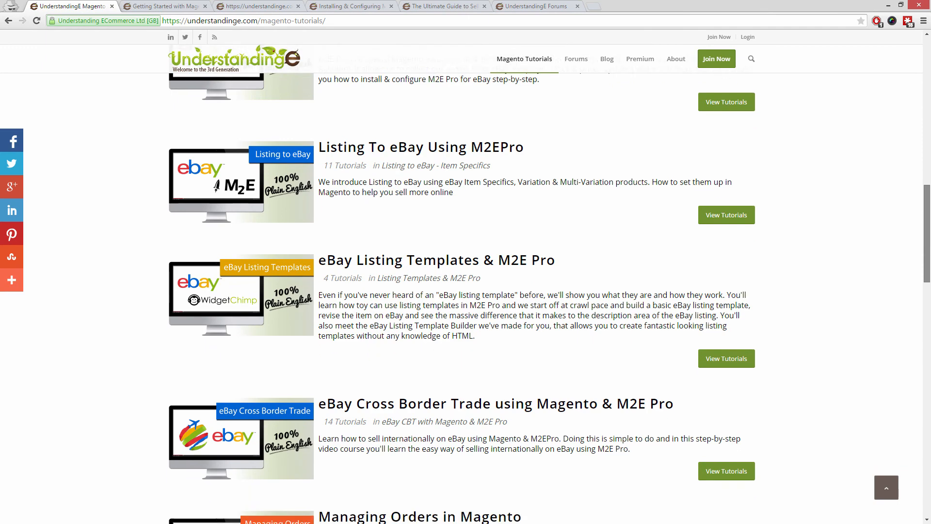
left_click(160, 8)
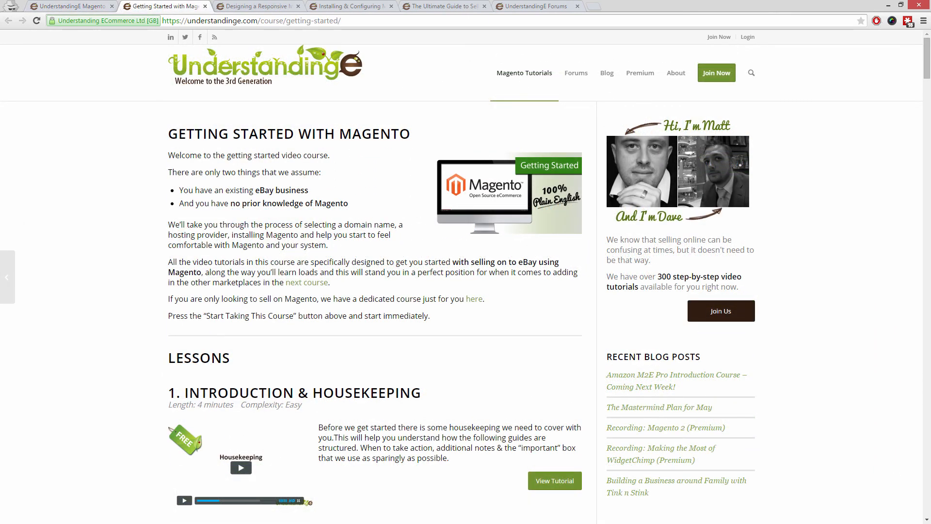
left_click(258, 6)
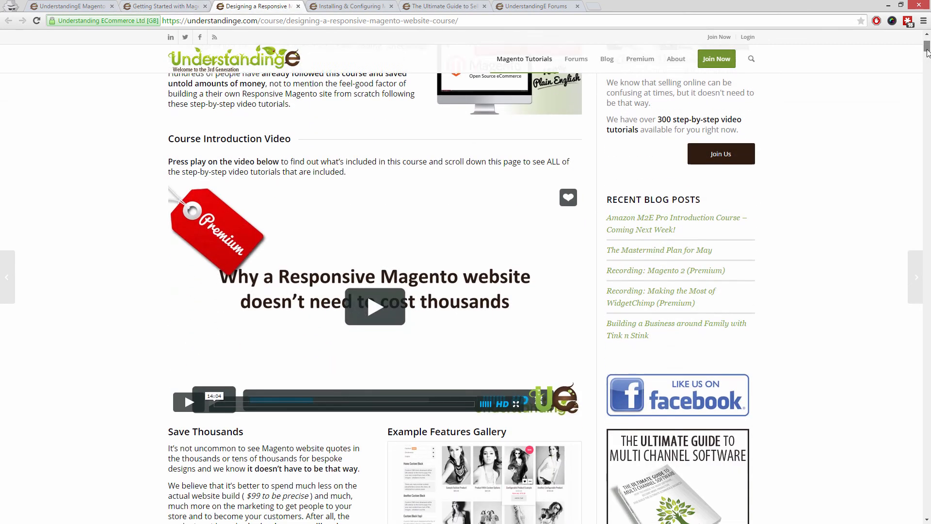
scroll("down", 3)
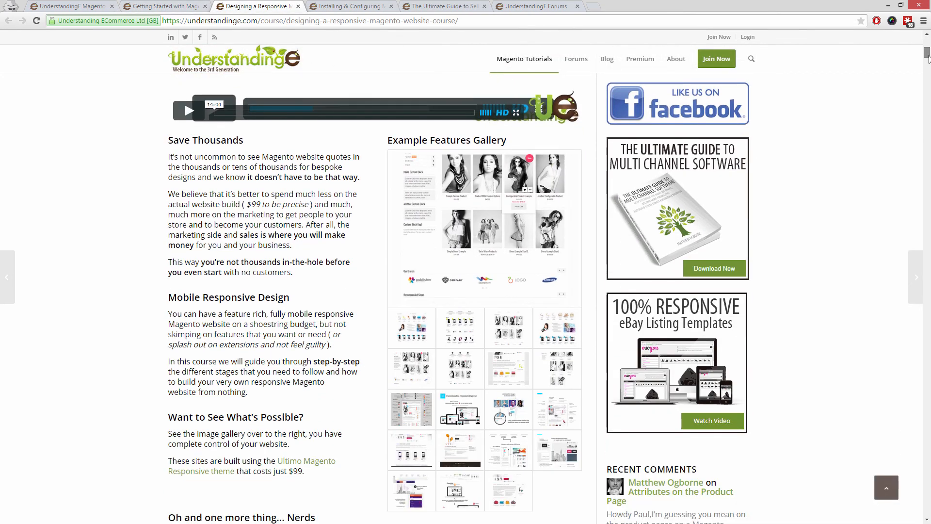
scroll("down", 3)
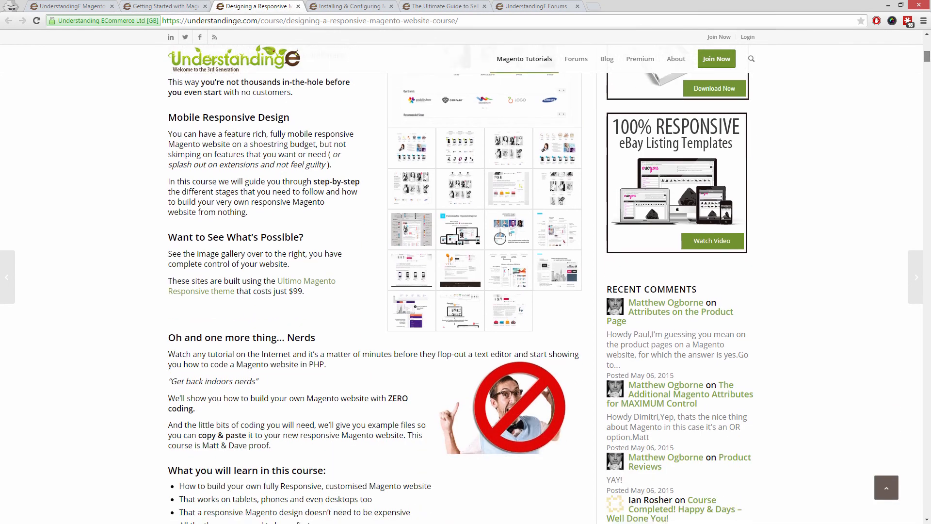
scroll("down", 3)
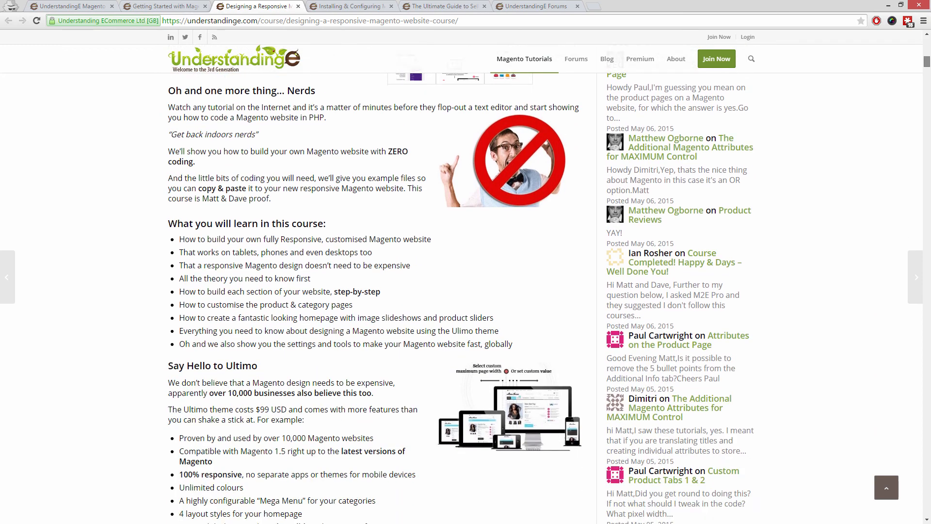
View the Installing & Configuring M2E Pro and Ultimate Guide to Selling on Amazon courses, then go to the Forums
left_click(350, 7)
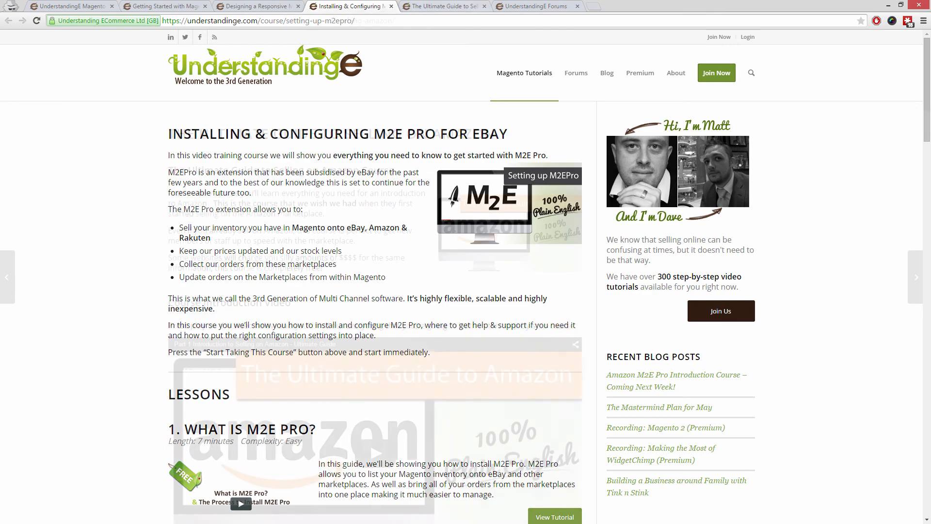
left_click(452, 6)
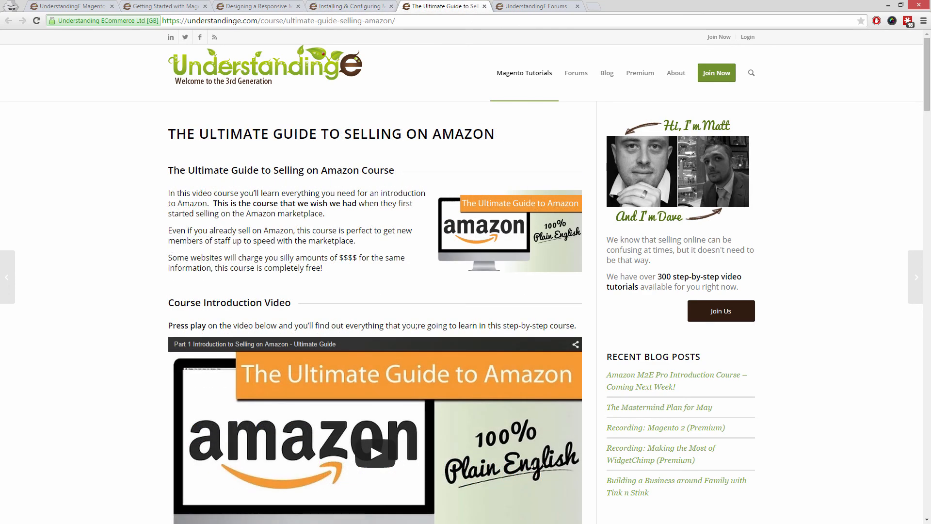
left_click(576, 73)
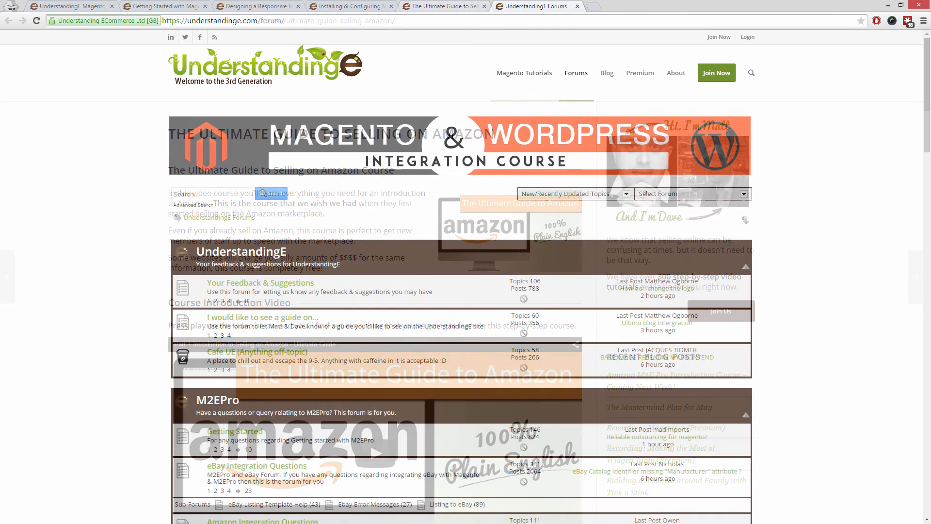